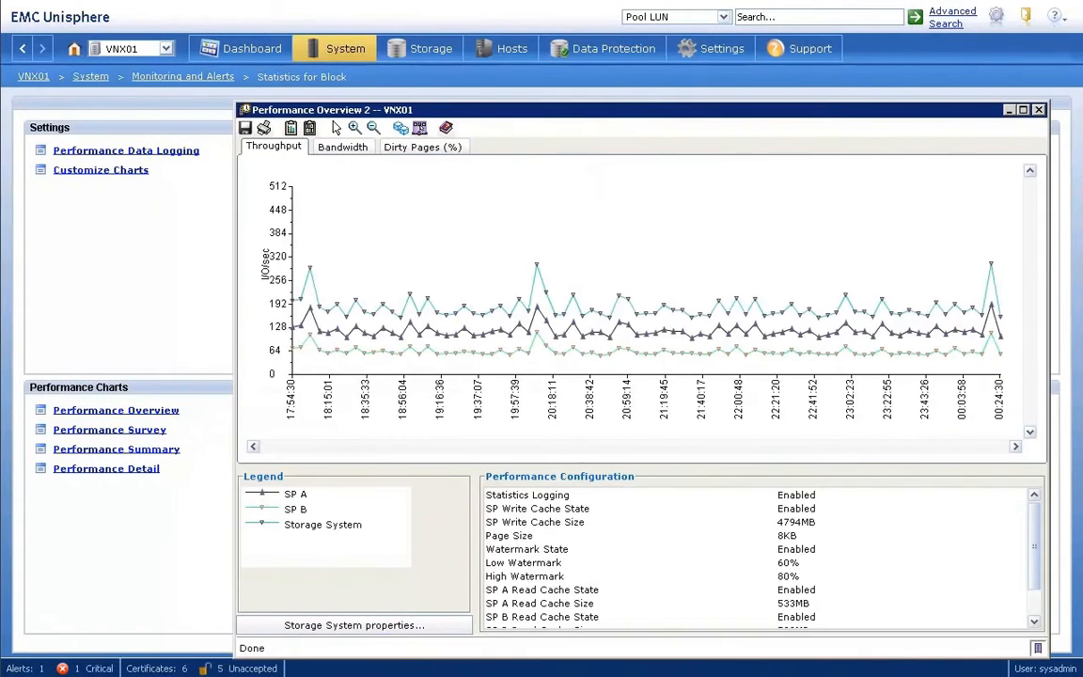
mouse_move(819, 461)
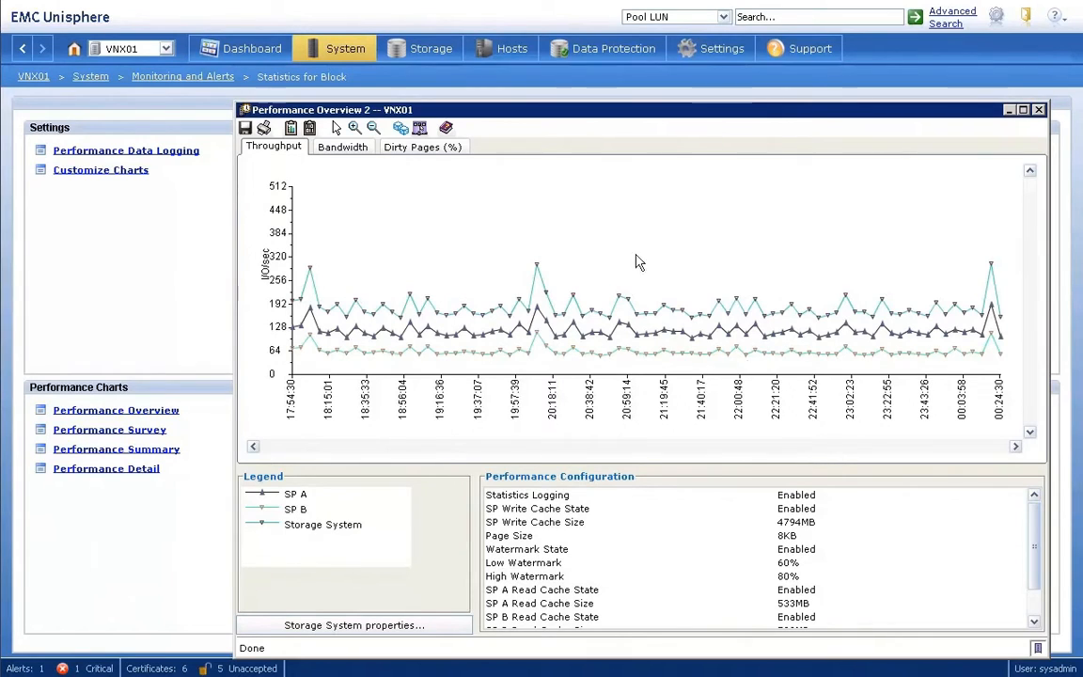
Select VNX05 in the Storage System Selector to load its disk and LUN health map
left_click(343, 147)
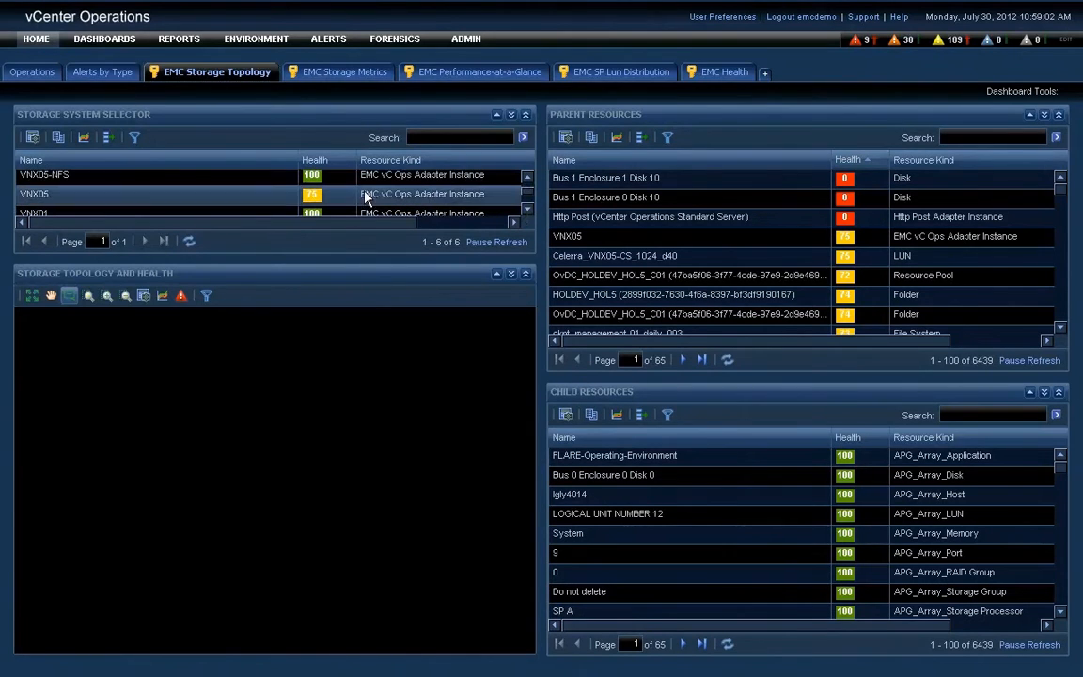
mouse_move(246, 200)
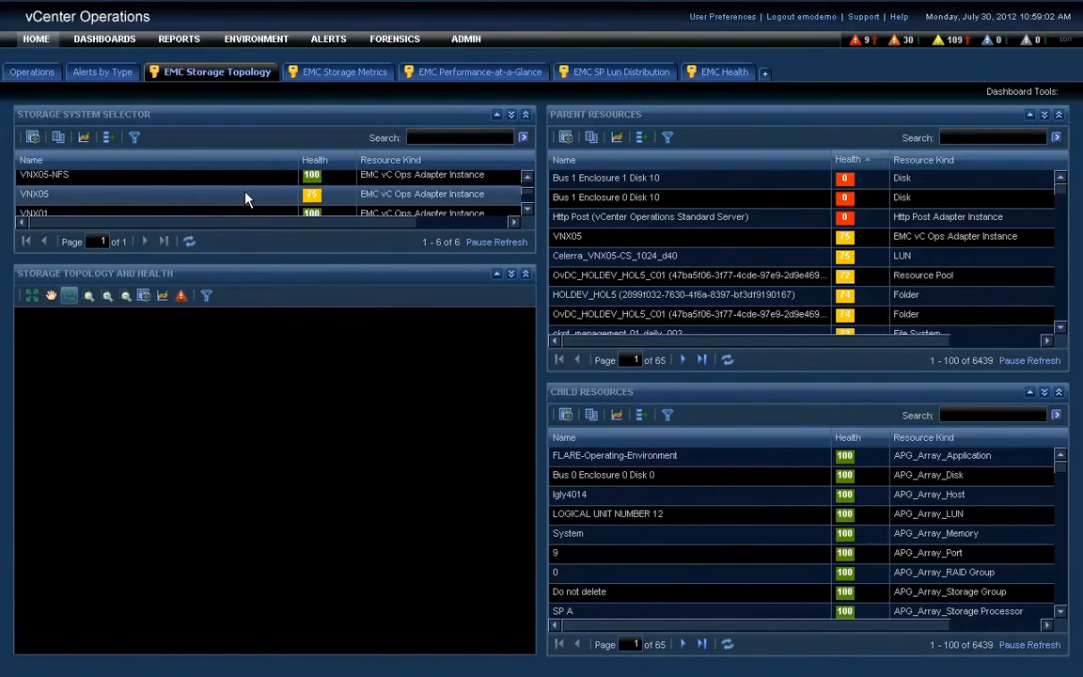
left_click(34, 194)
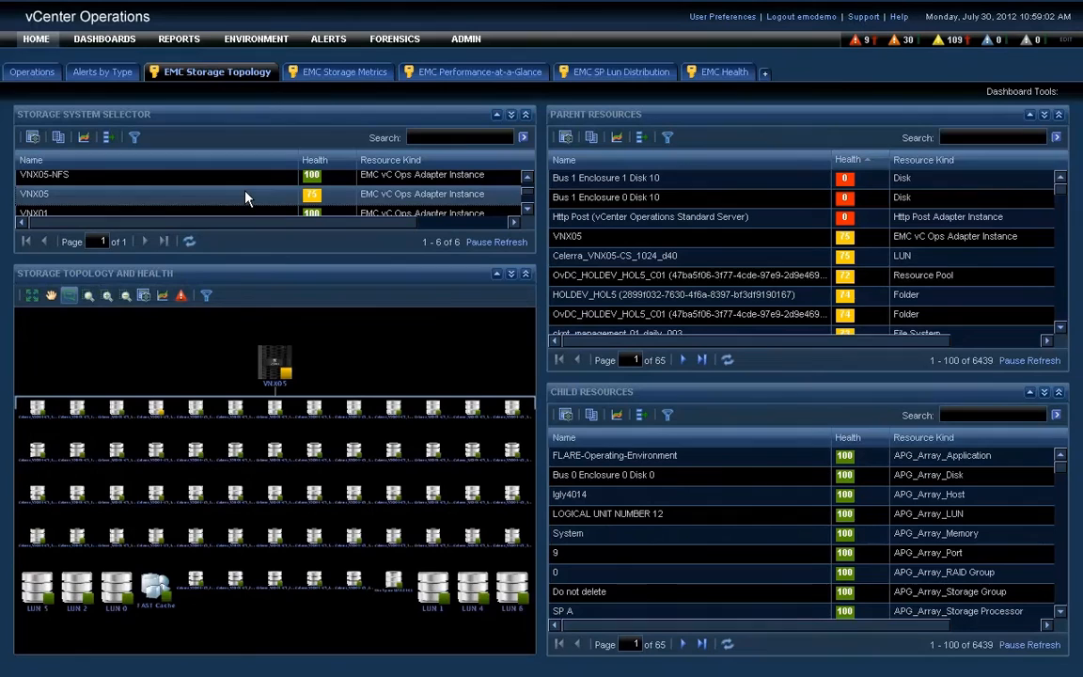
left_click(154, 194)
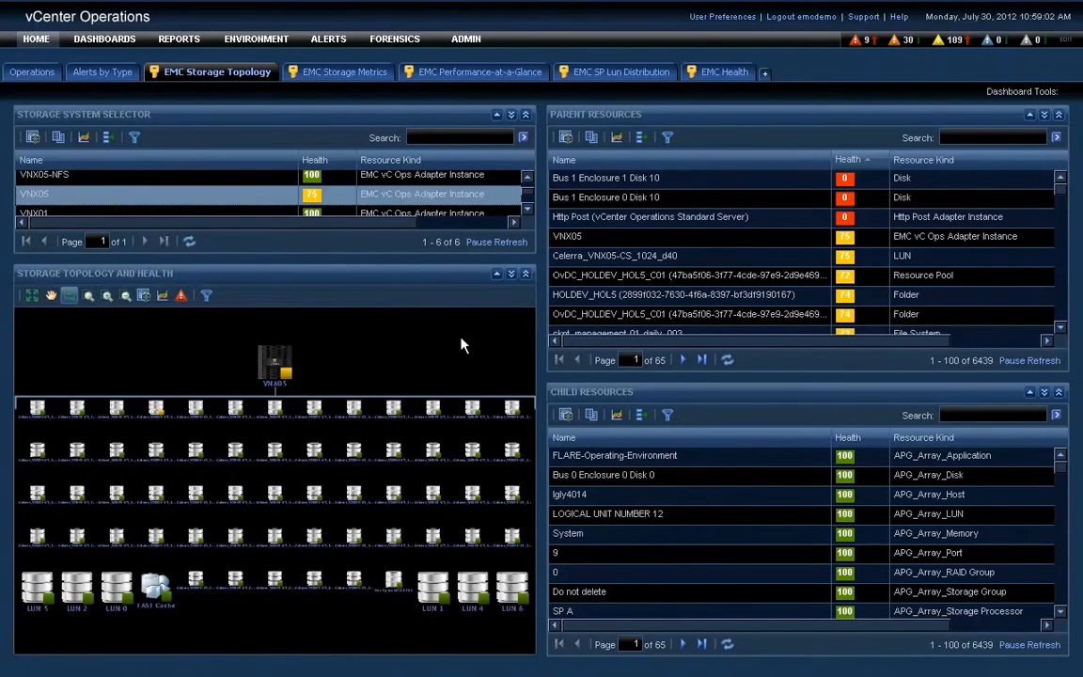
mouse_move(459, 333)
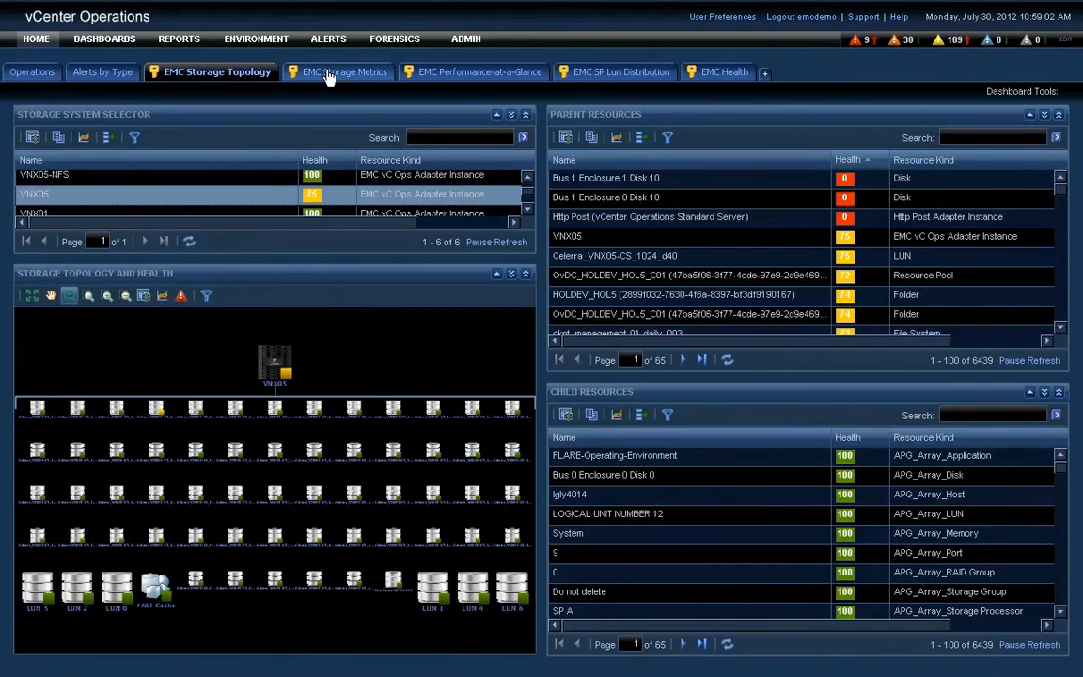
Choose VNX05 on the EMC Storage Metrics dashboard and graph a disk's Reads and Writes (IO/s)
left_click(338, 72)
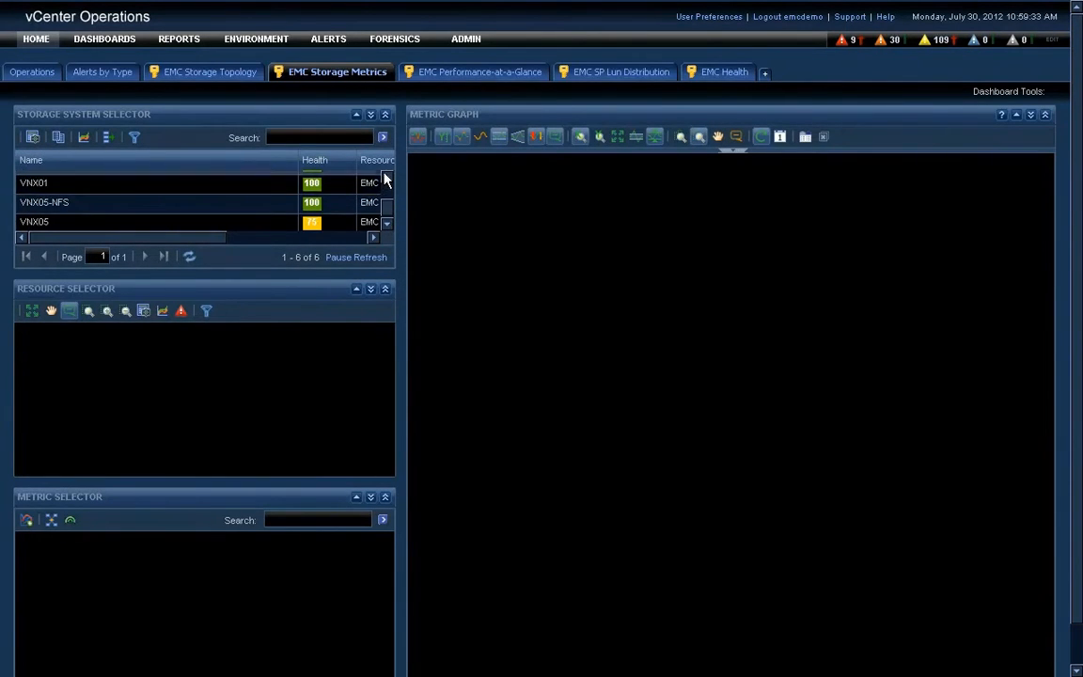
left_click(34, 220)
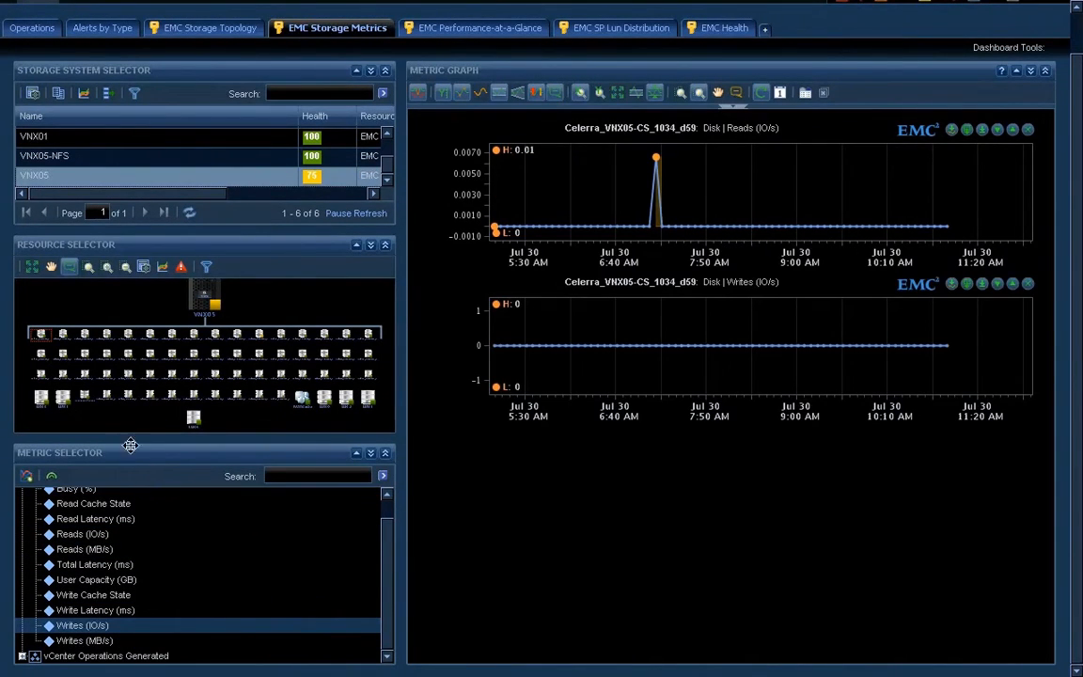
mouse_move(147, 431)
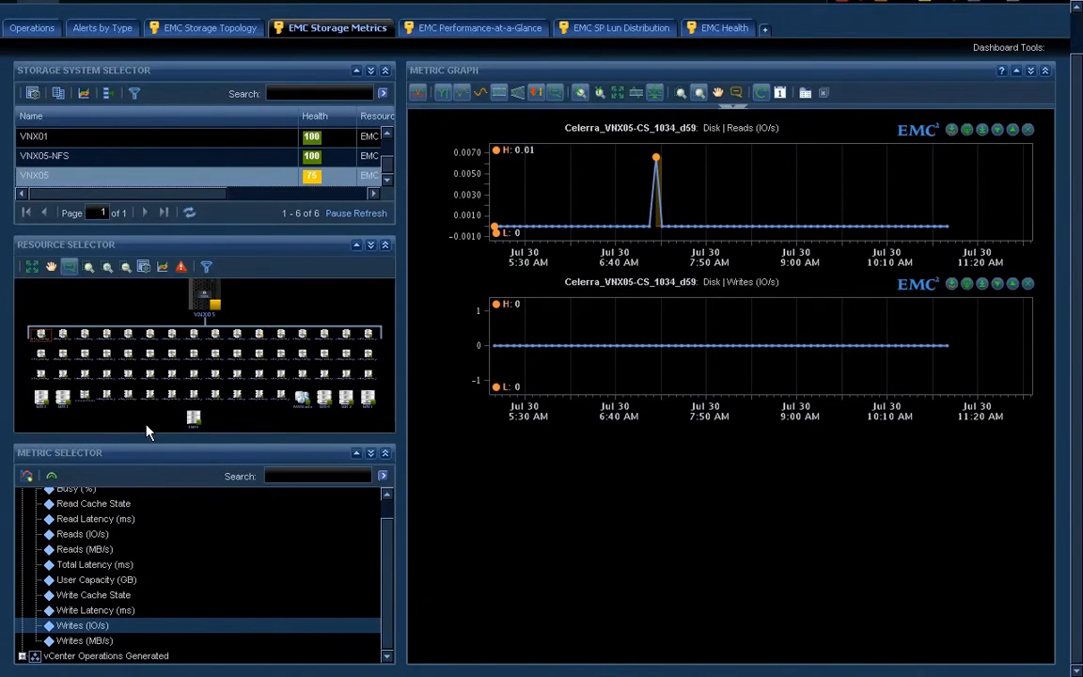
mouse_move(303, 399)
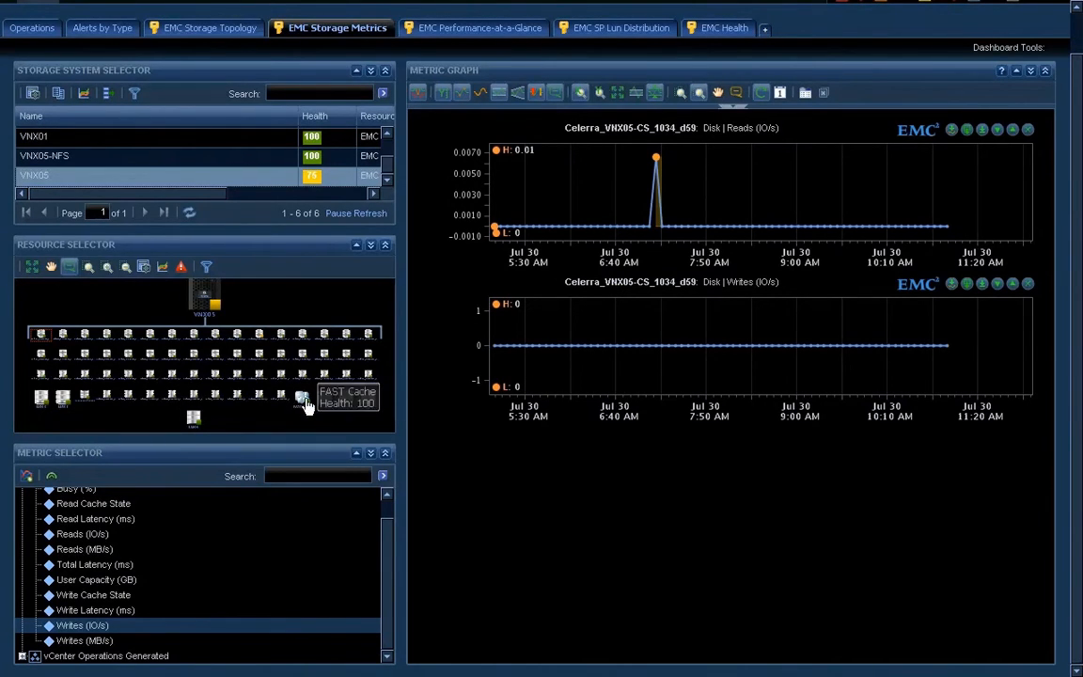
Add FAST Cache Write Cache and Read Cache (Hits/s) graphs from the Disk metric group
left_click(22, 496)
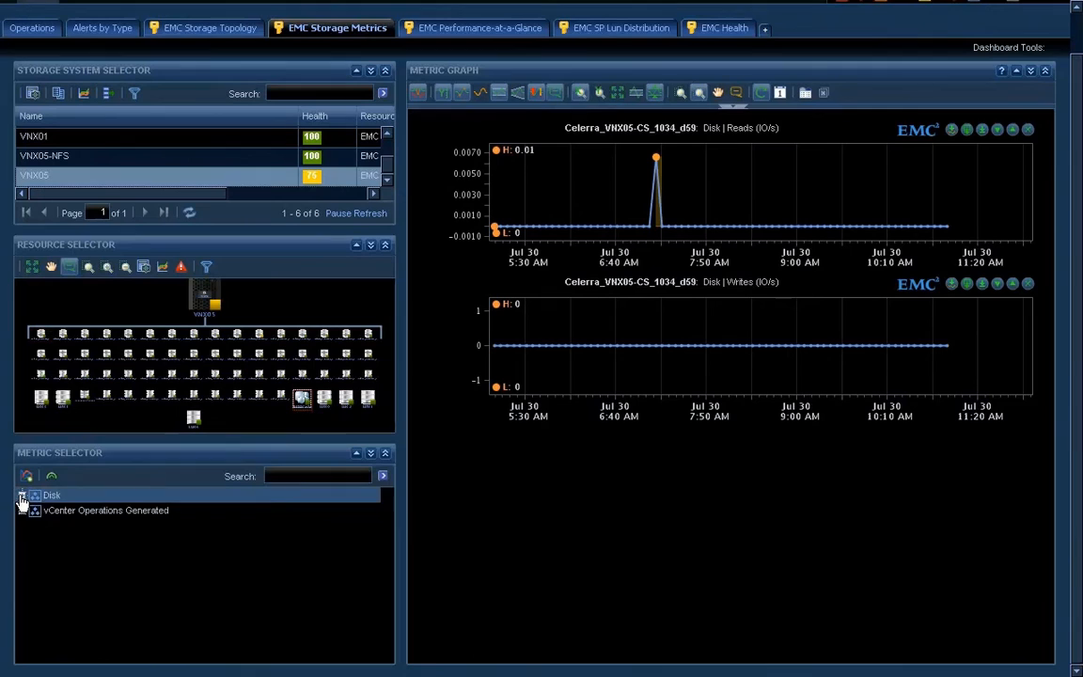
left_click(23, 496)
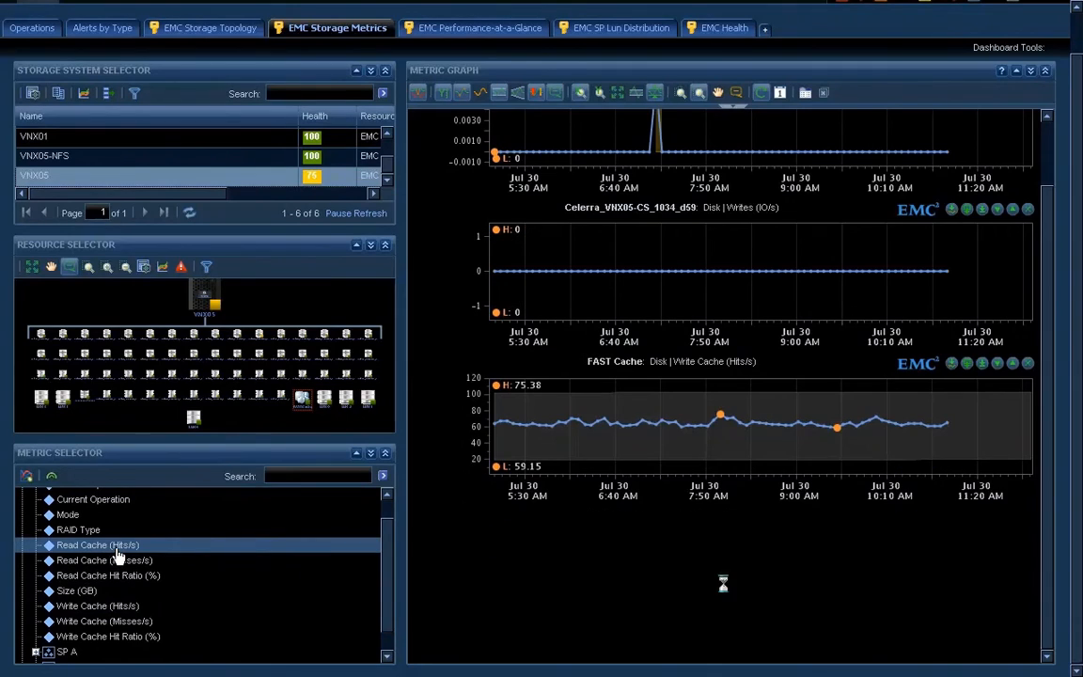
left_click(98, 546)
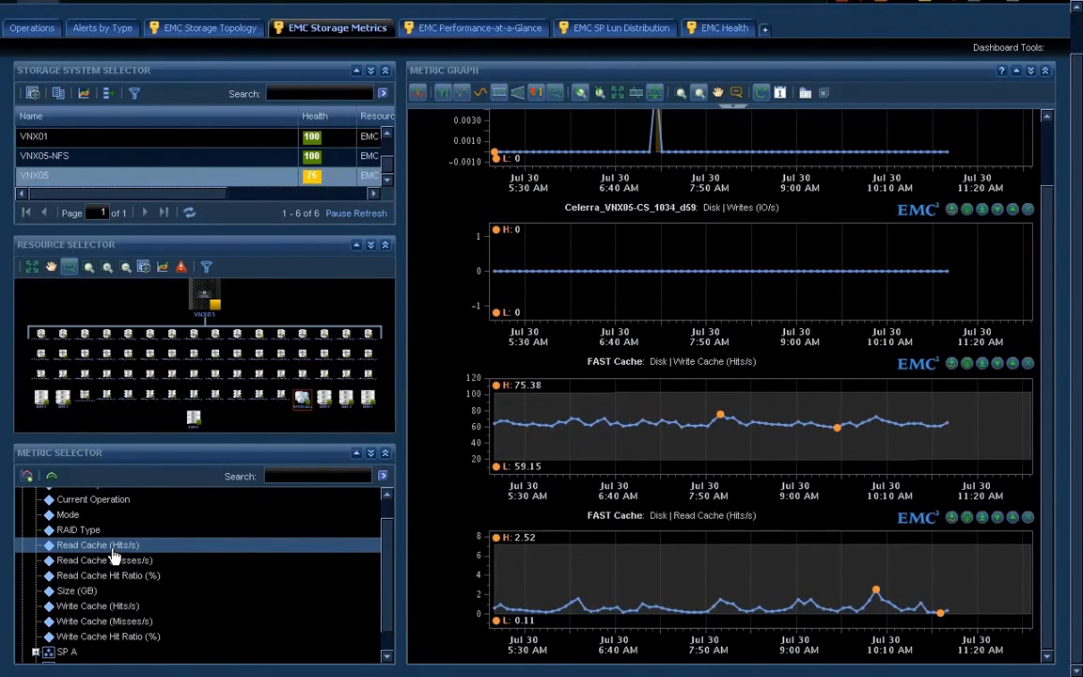
mouse_move(500, 71)
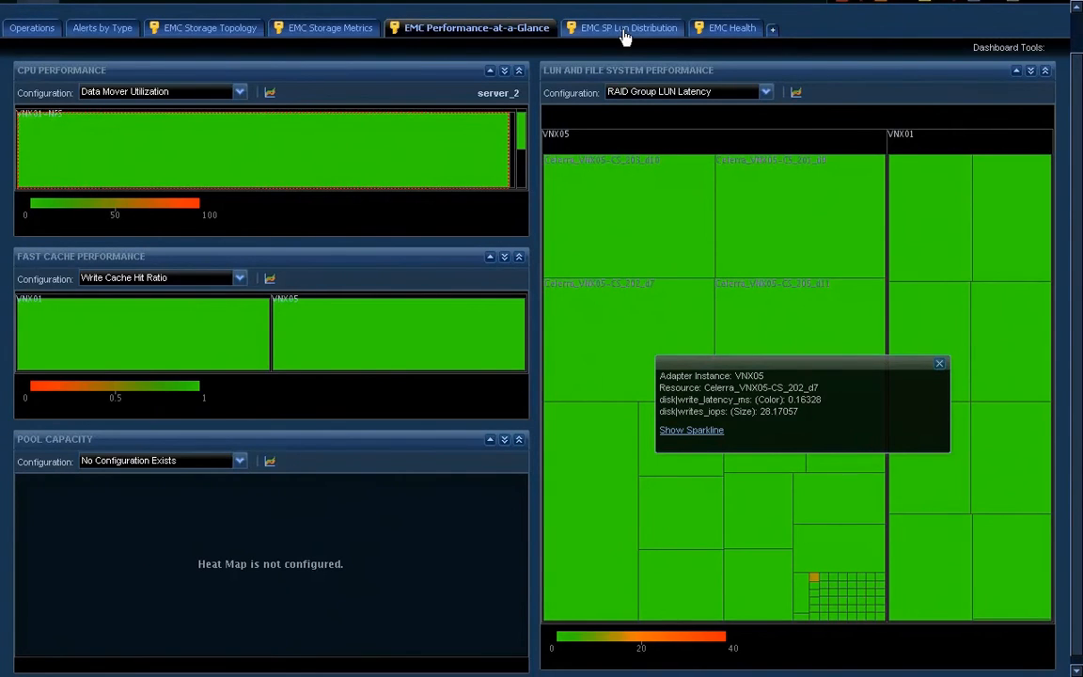
Show the EMC SP LUN Distribution dashboard with SP A metric graphs and Root Cause Ranking
left_click(616, 28)
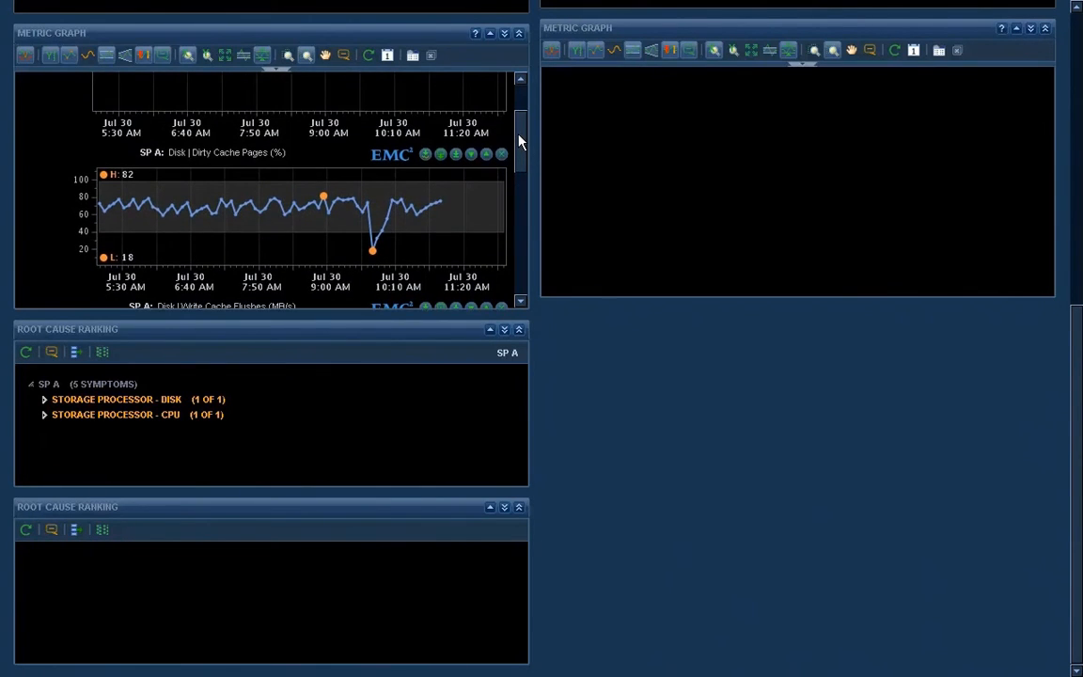
Expand STORAGE PROCESSOR - DISK under SP A and review the Disk Writes symptom's anomaly details
scroll("up", 3)
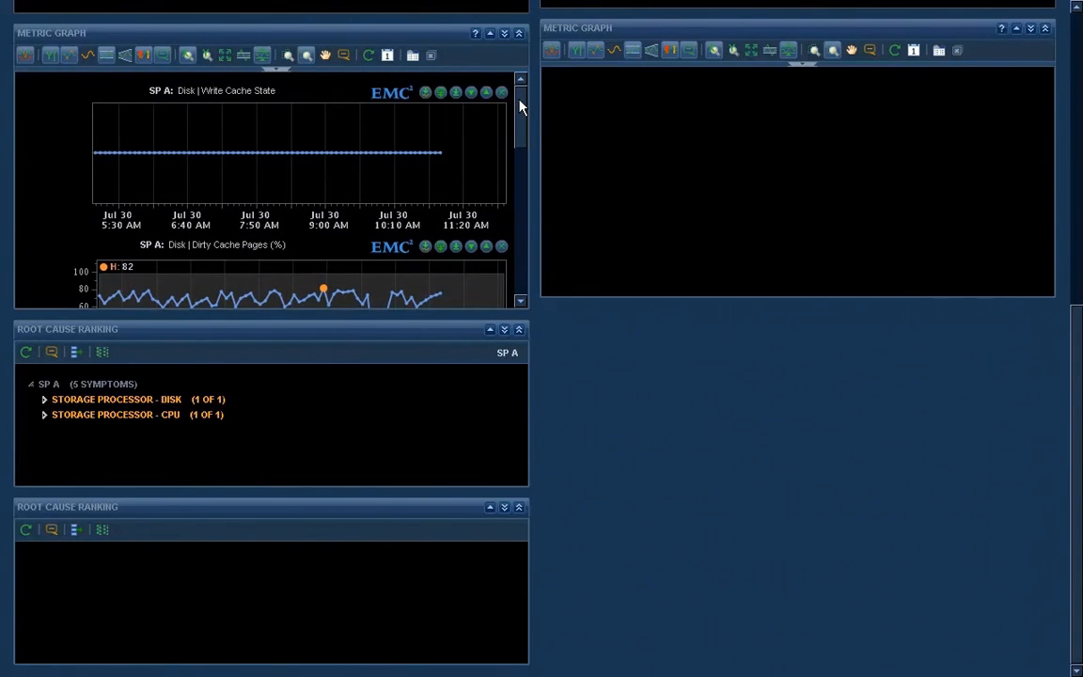
mouse_move(45, 398)
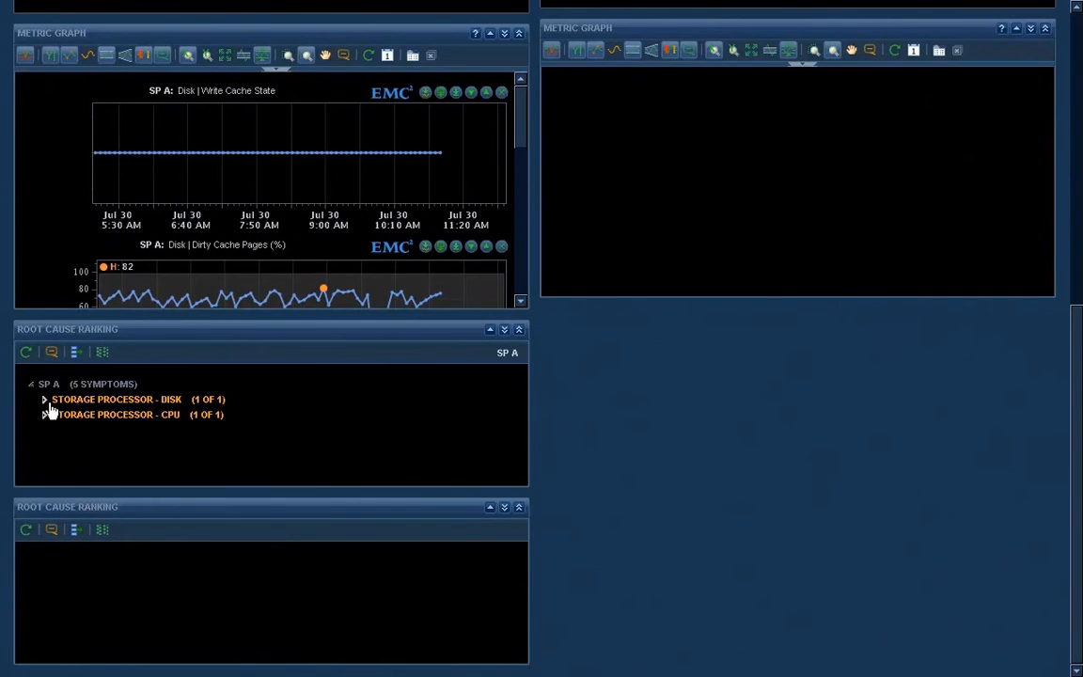
left_click(45, 398)
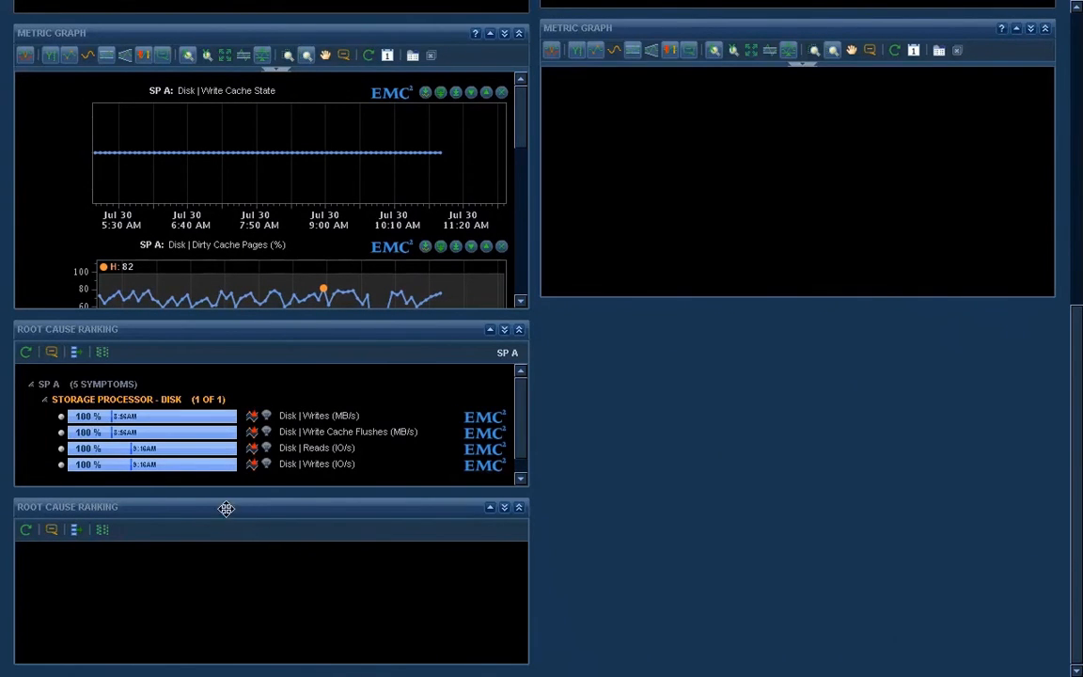
mouse_move(168, 421)
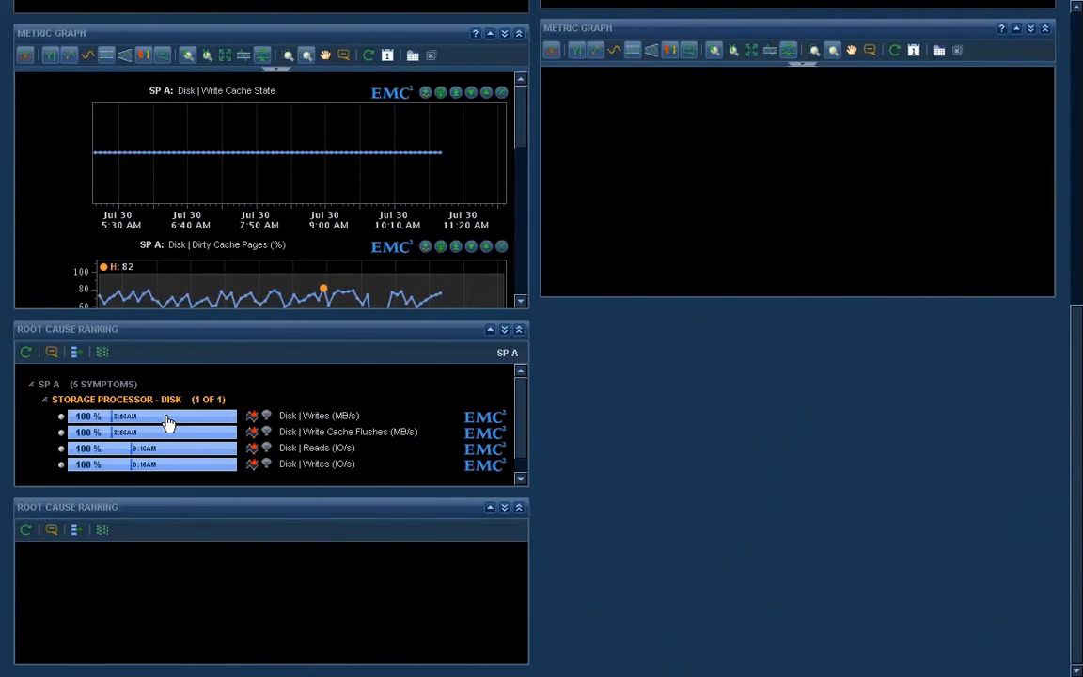
left_click(169, 415)
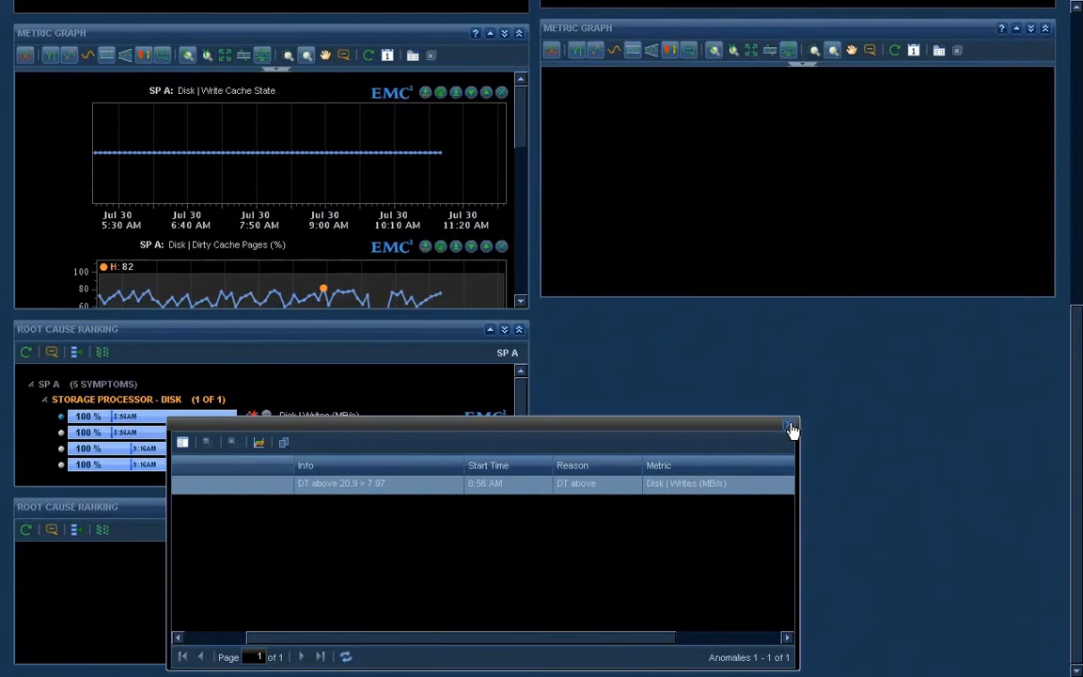
left_click(788, 427)
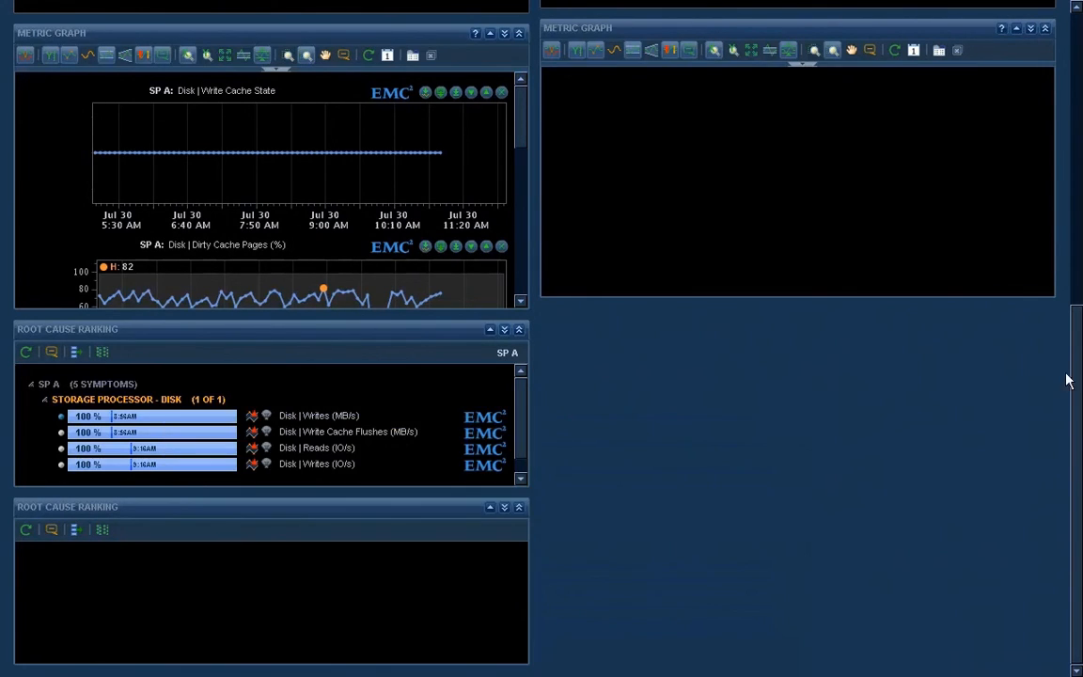
scroll("up", 3)
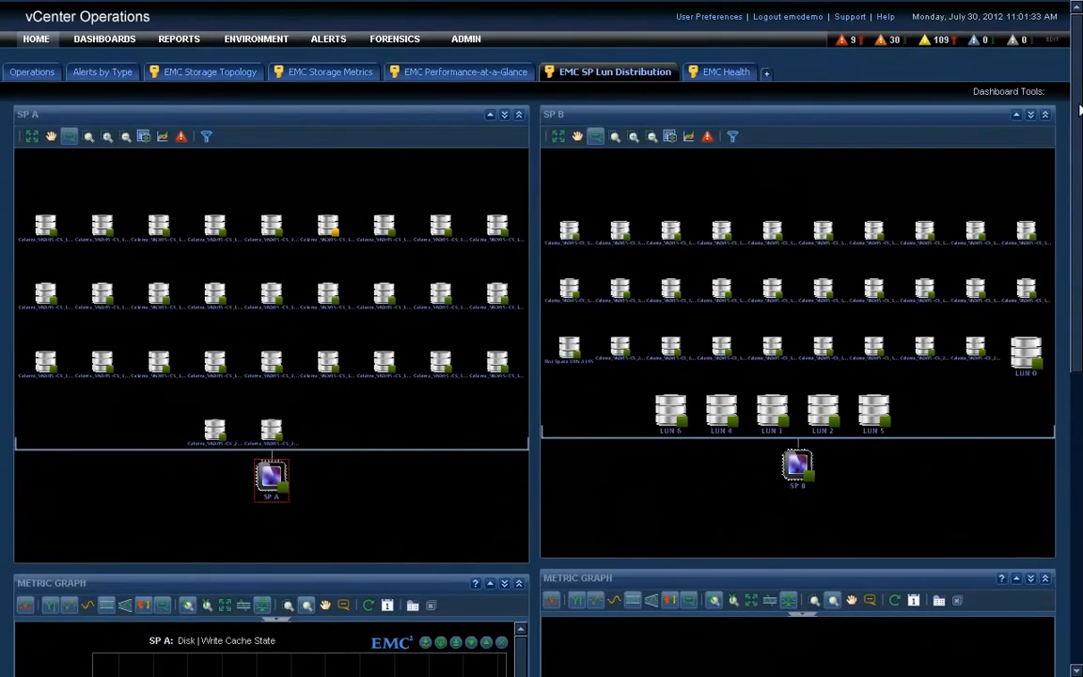